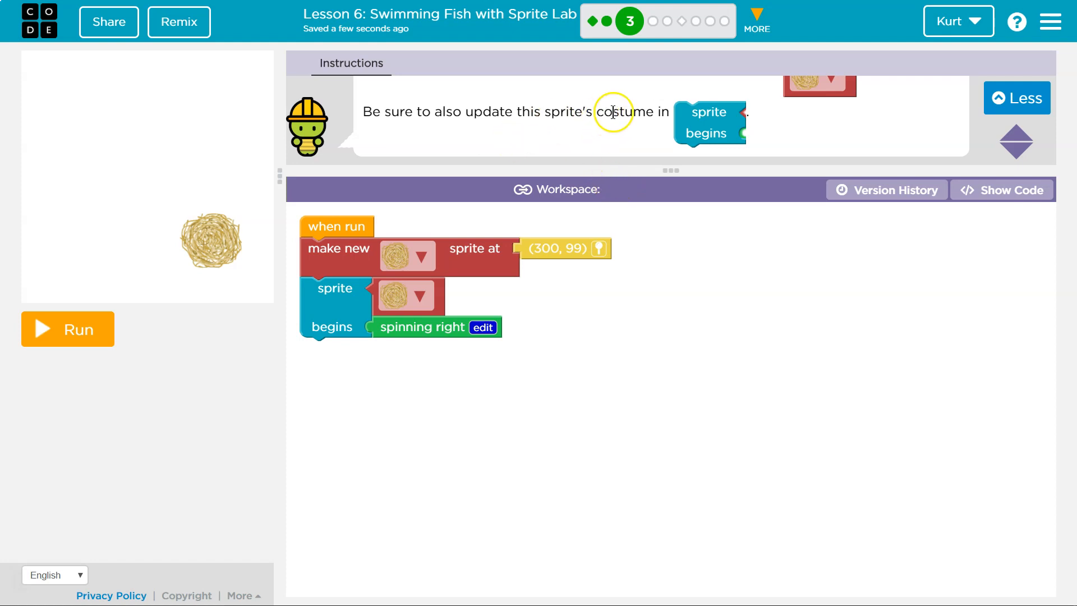
mouse_move(656, 113)
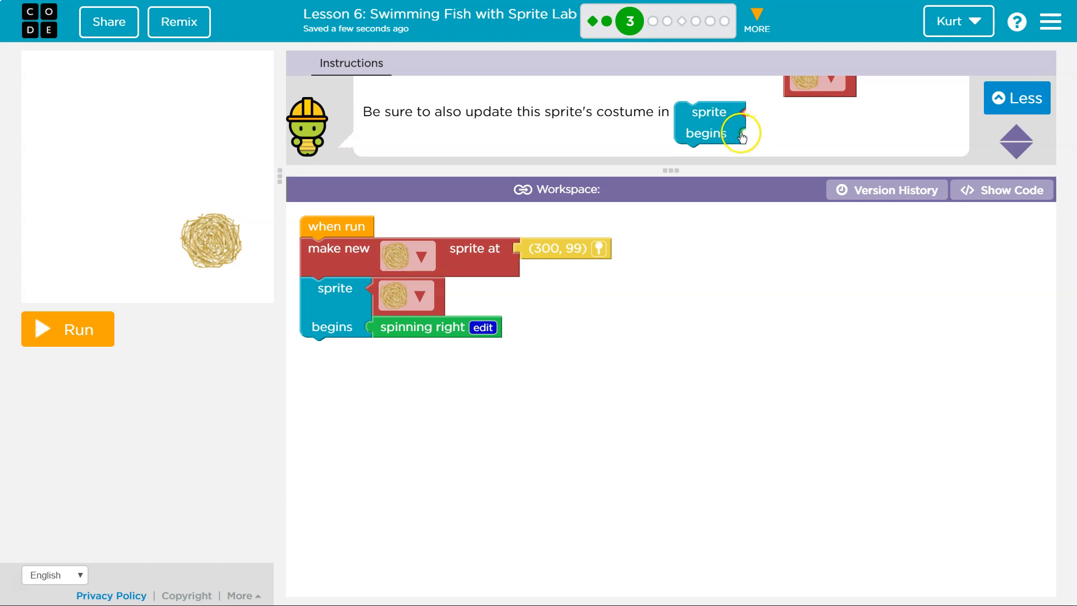
Choose the gray fish costume in the 'make new sprite at' block
click(421, 257)
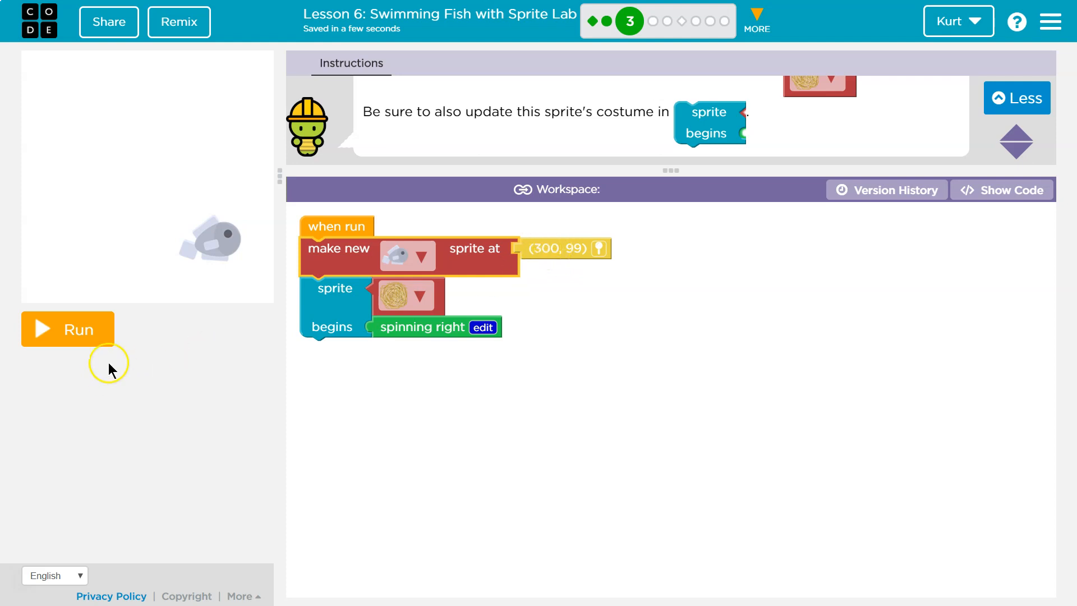
Run the program and see the 'Keep coding!' feedback
click(68, 330)
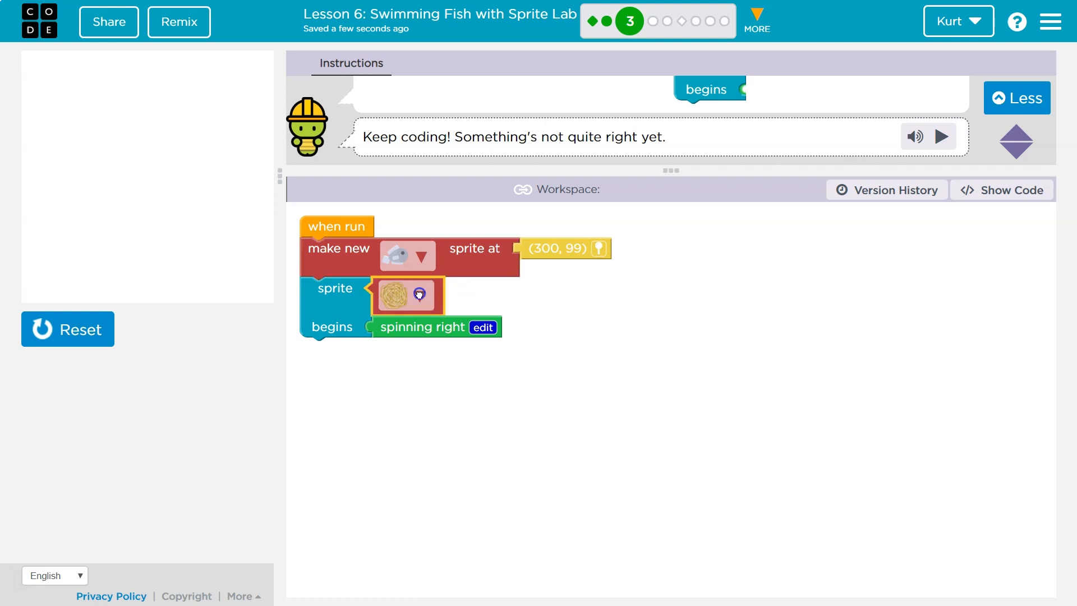
Set the 'sprite begins' block costume to the gray fish and run the program
click(407, 295)
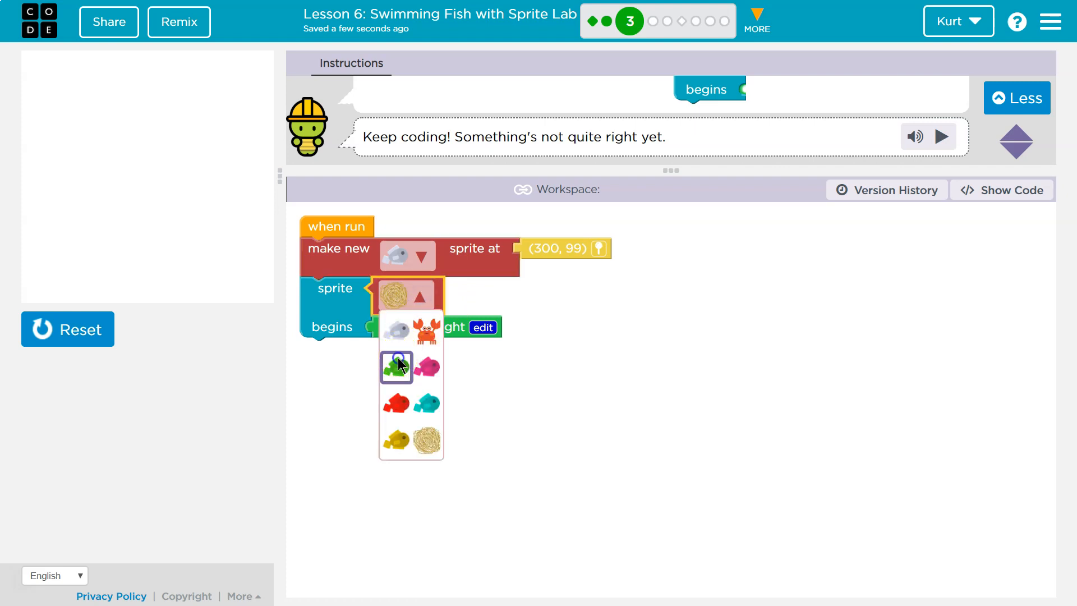
click(395, 366)
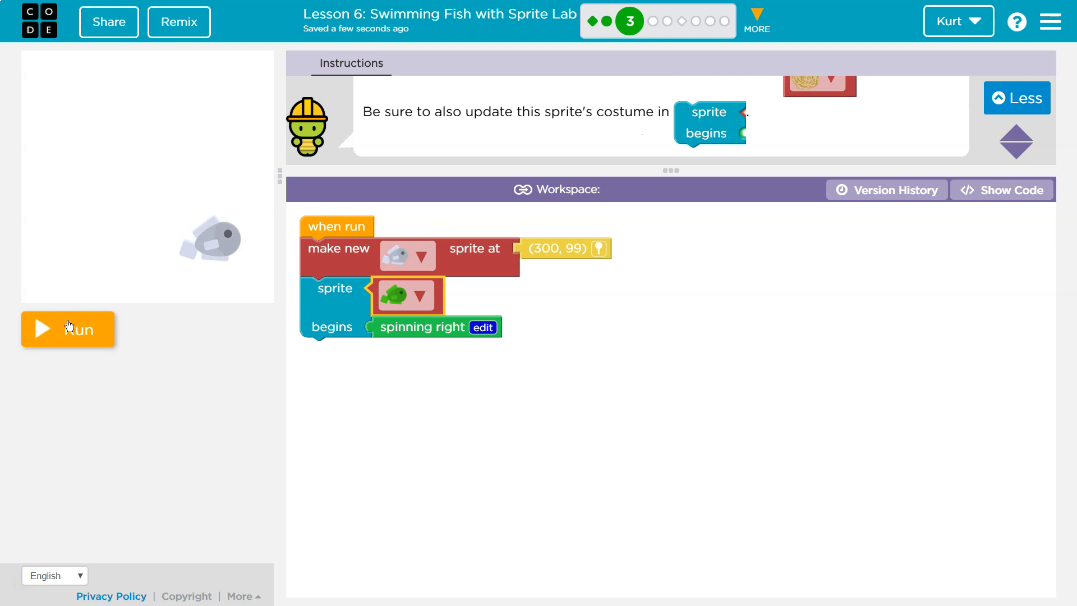
click(68, 328)
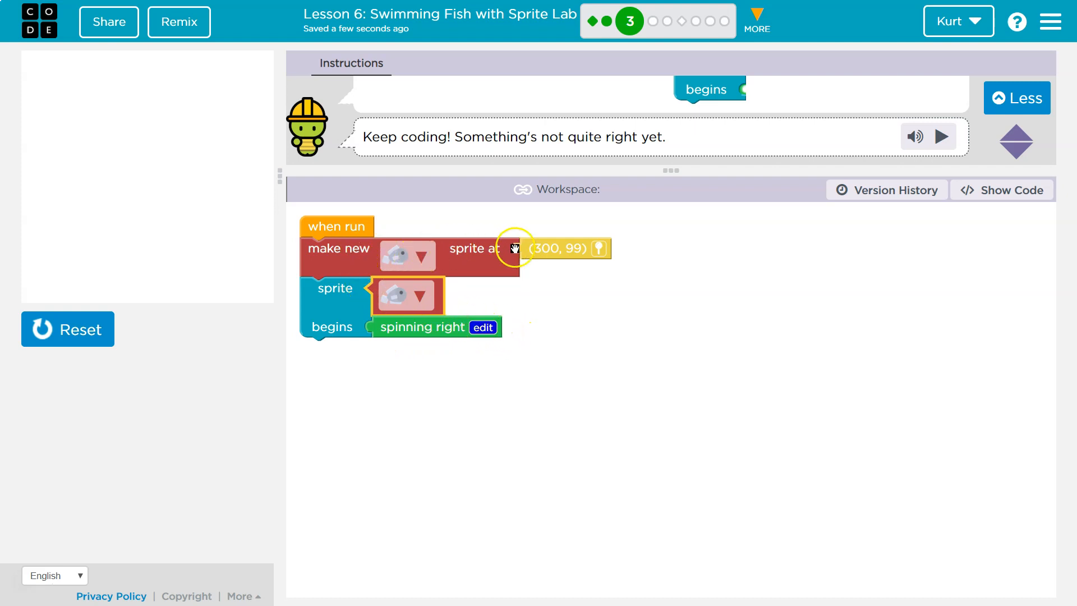
mouse_move(151, 150)
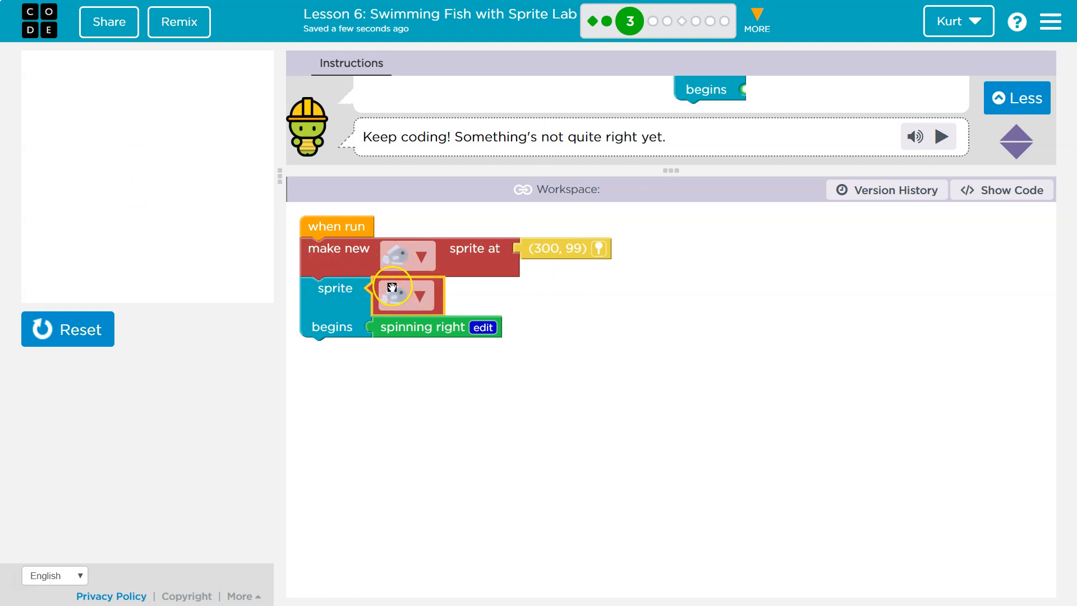
Reset the stage and rerun to watch the gray fish spin right
click(68, 329)
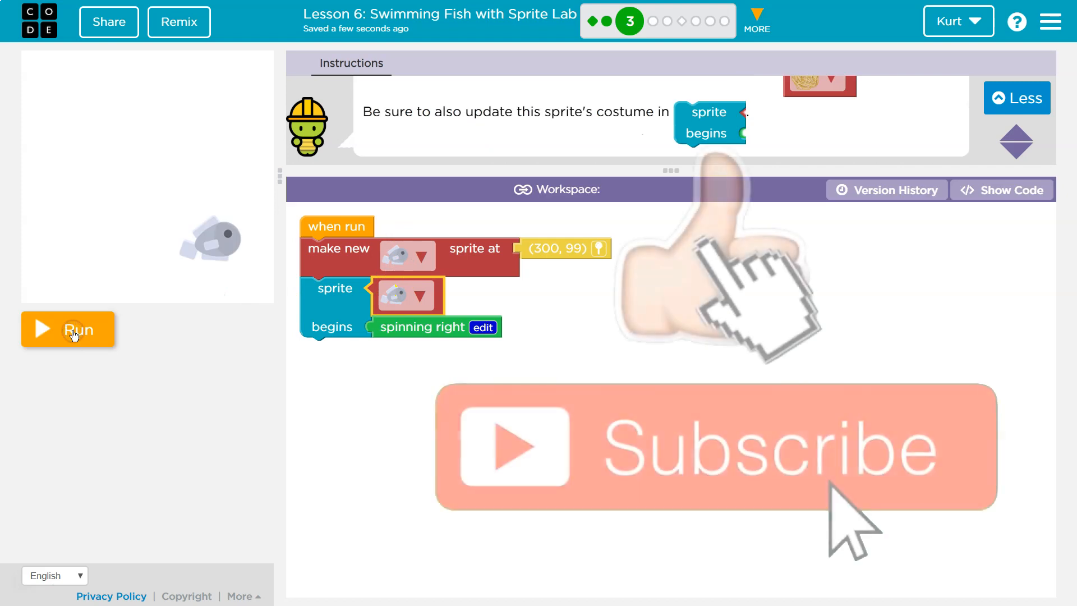
click(67, 329)
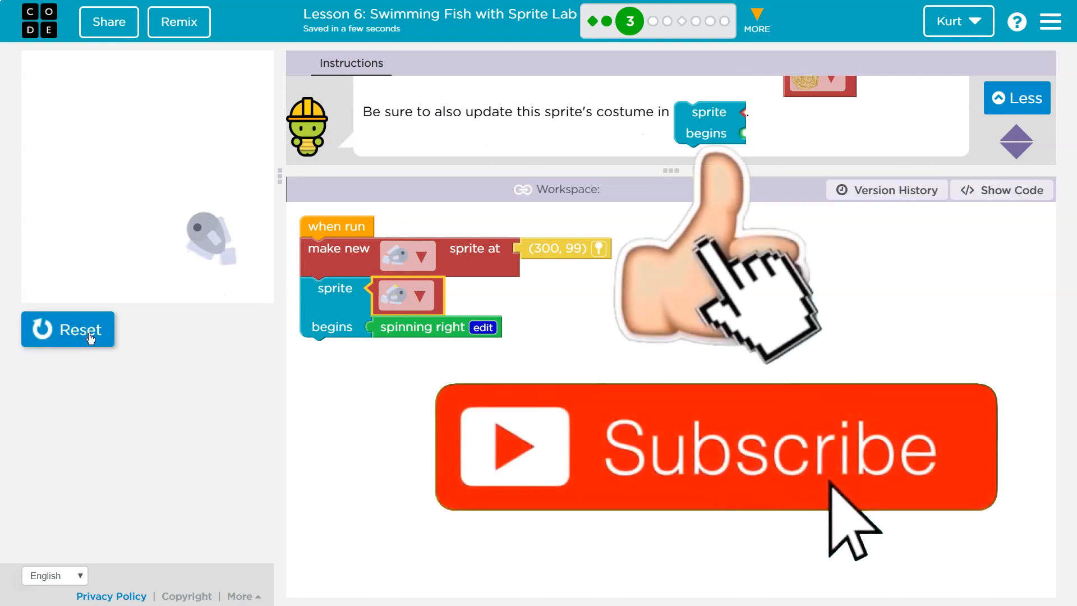